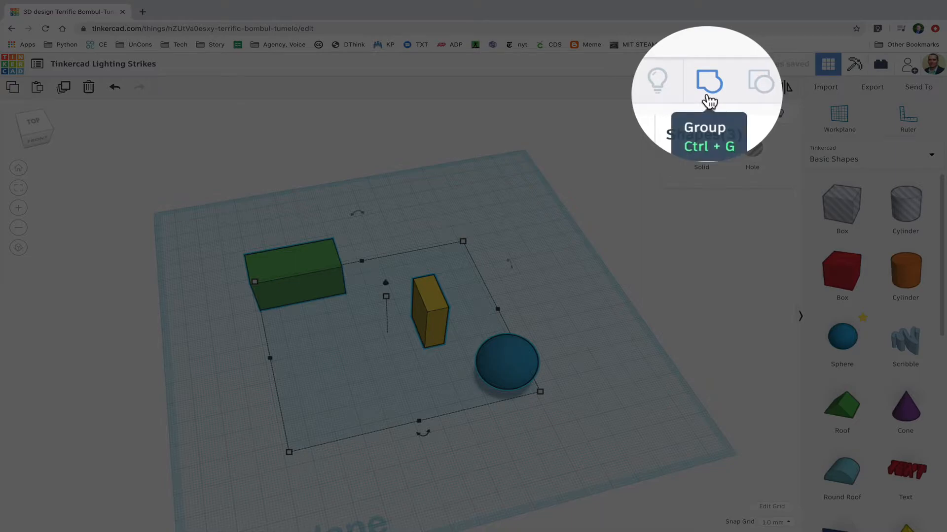
Step: Push the green box, yellow block and blue sphere into one overlapping cluster
click(708, 81)
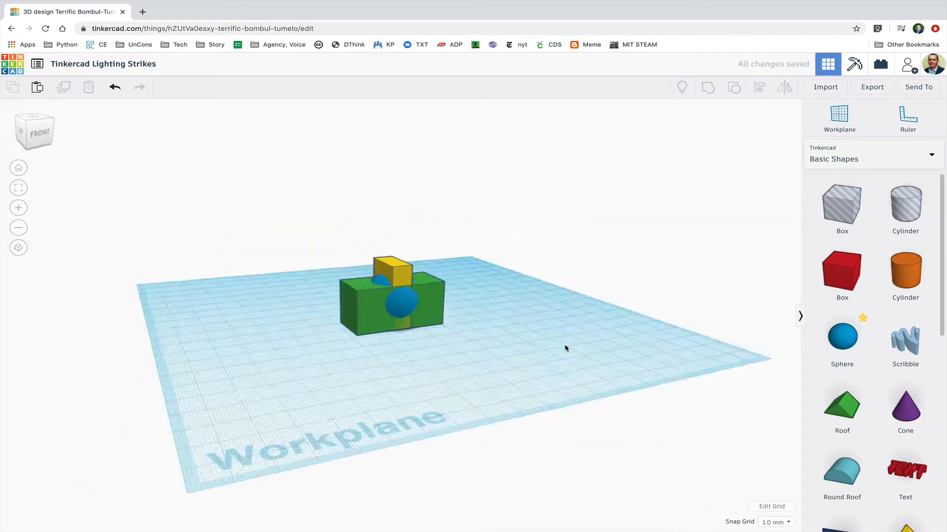
Step: Select the green box and yellow block, try grouping them, then reposition the sphere
click(389, 290)
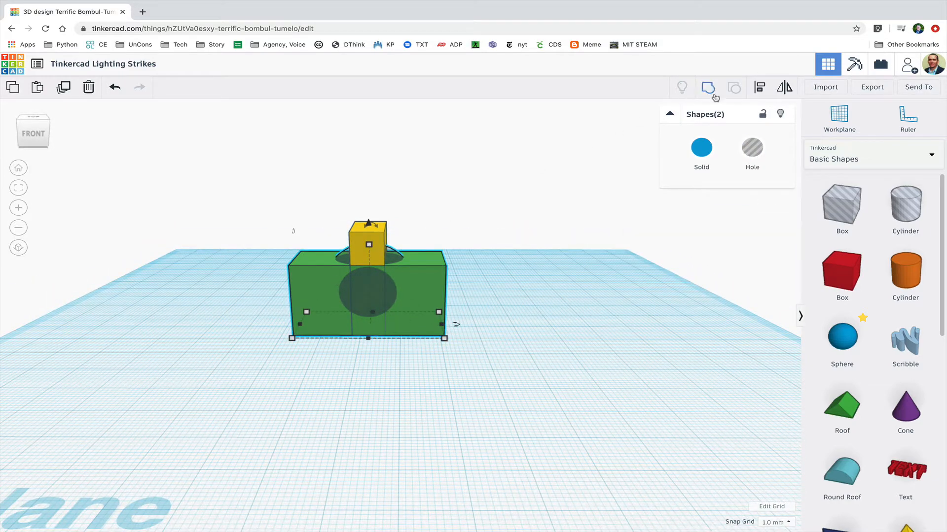
mouse_move(707, 88)
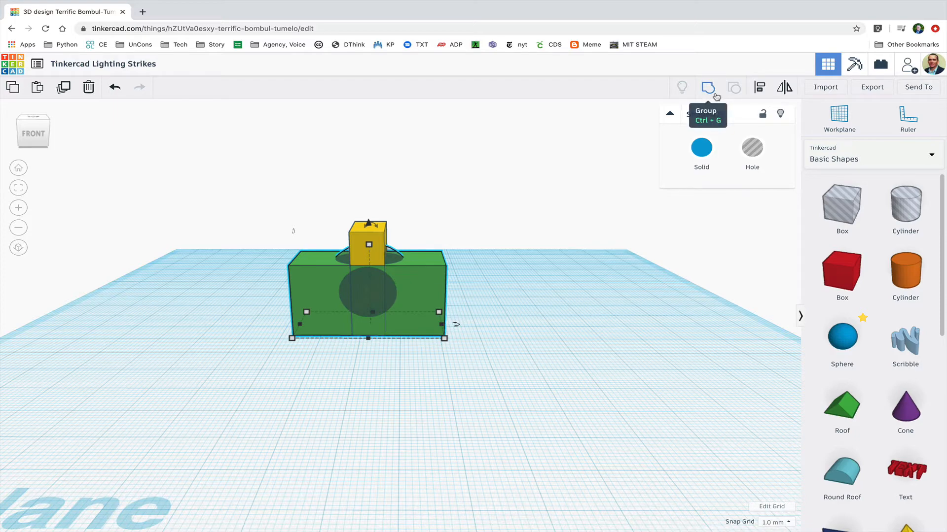
click(708, 87)
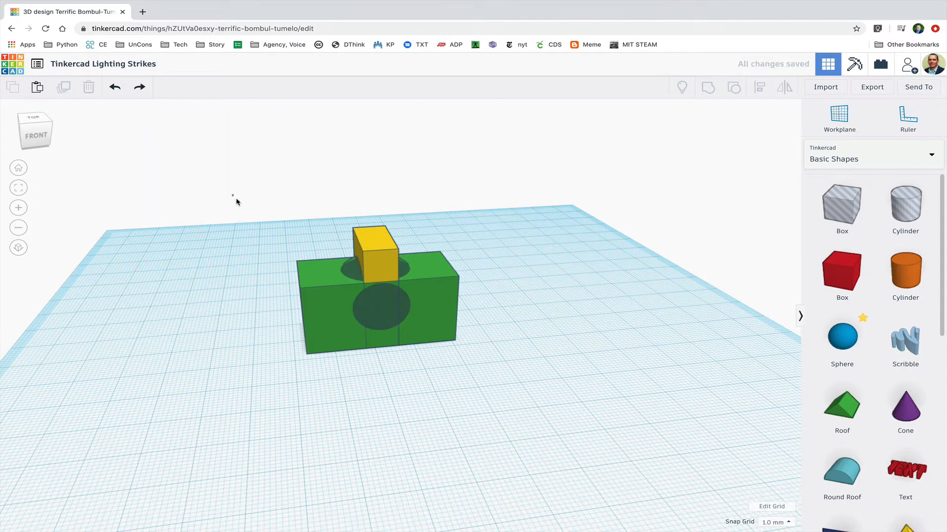
click(377, 296)
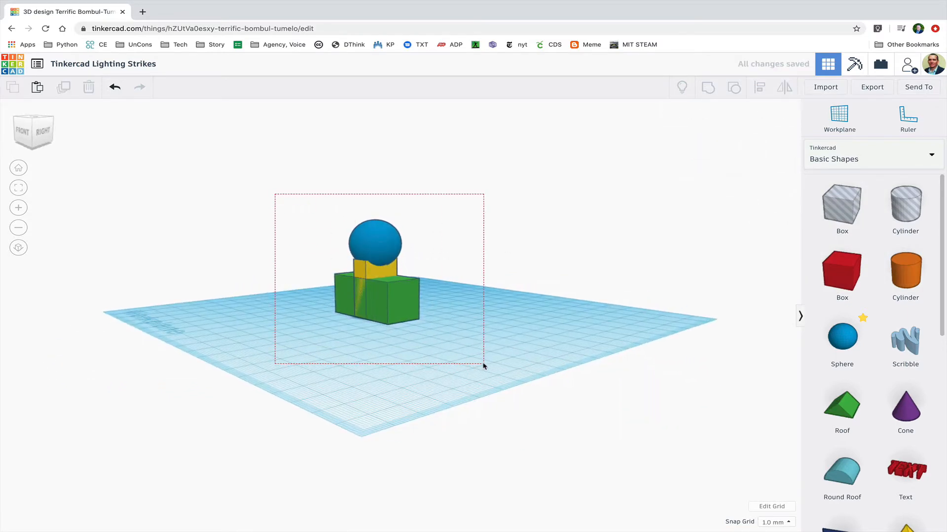
Step: Select the box, block and sphere together and group them into one yellow solid
click(374, 281)
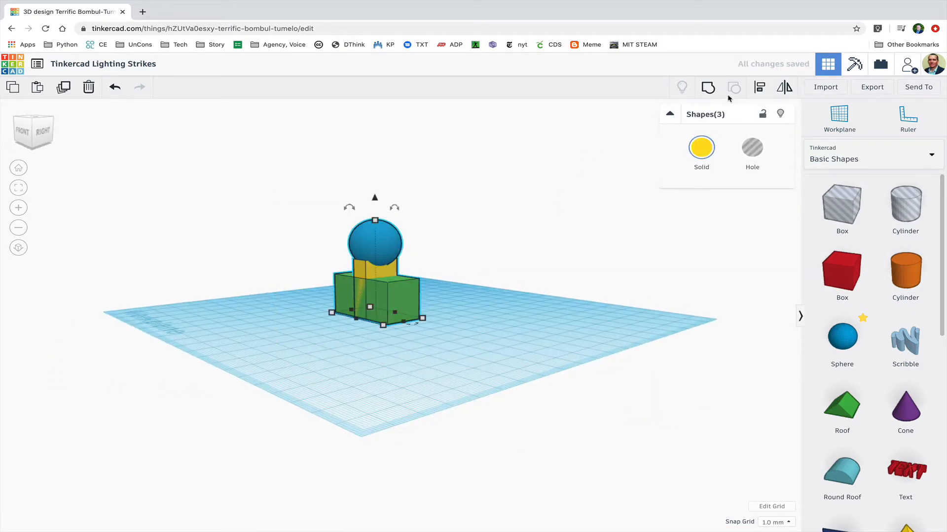
click(734, 88)
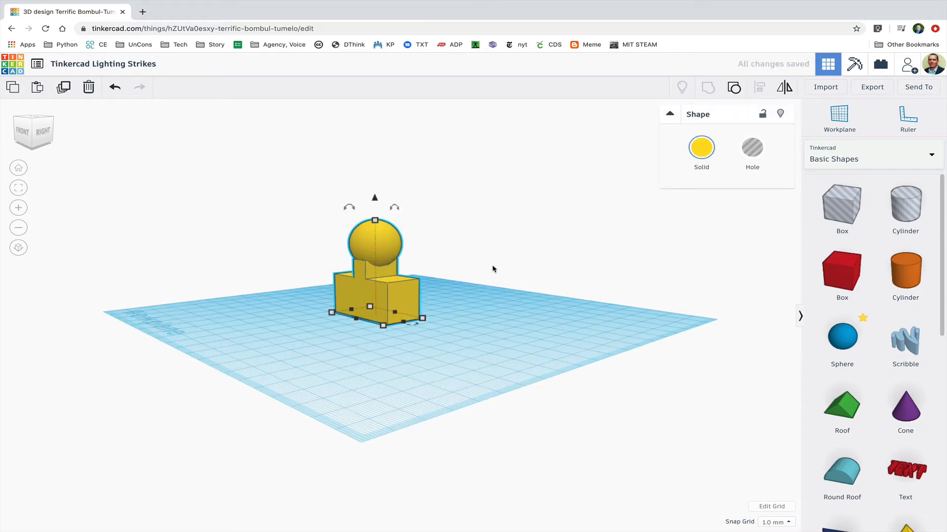